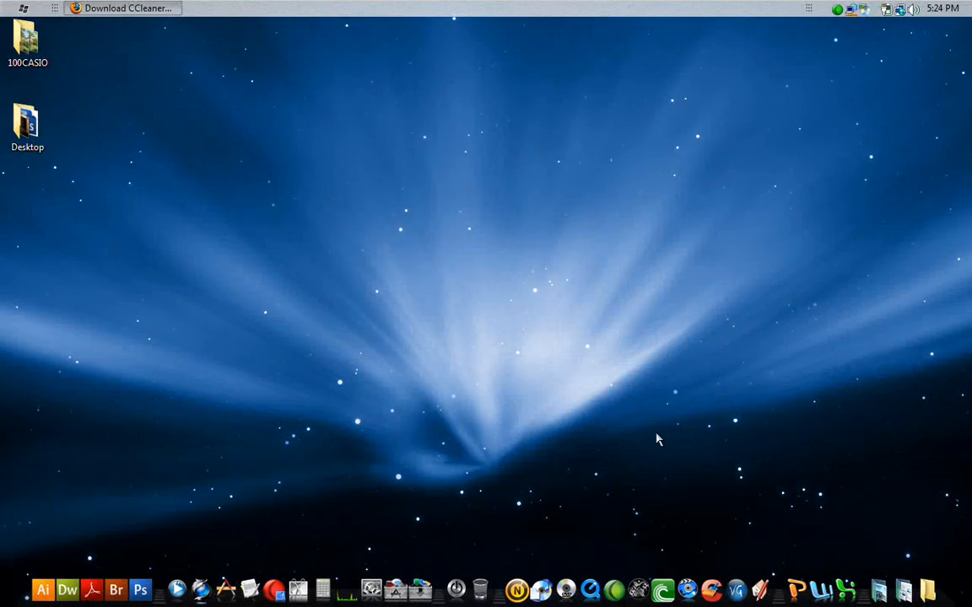
{"action": "mouse_move", "coordinate": [498, 361]}
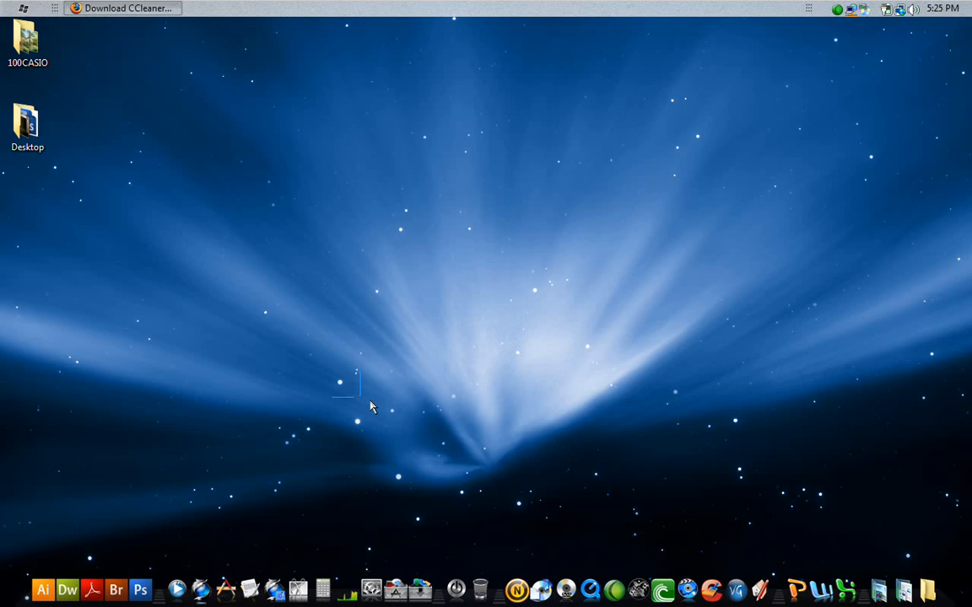
{"action": "mouse_move", "coordinate": [362, 411]}
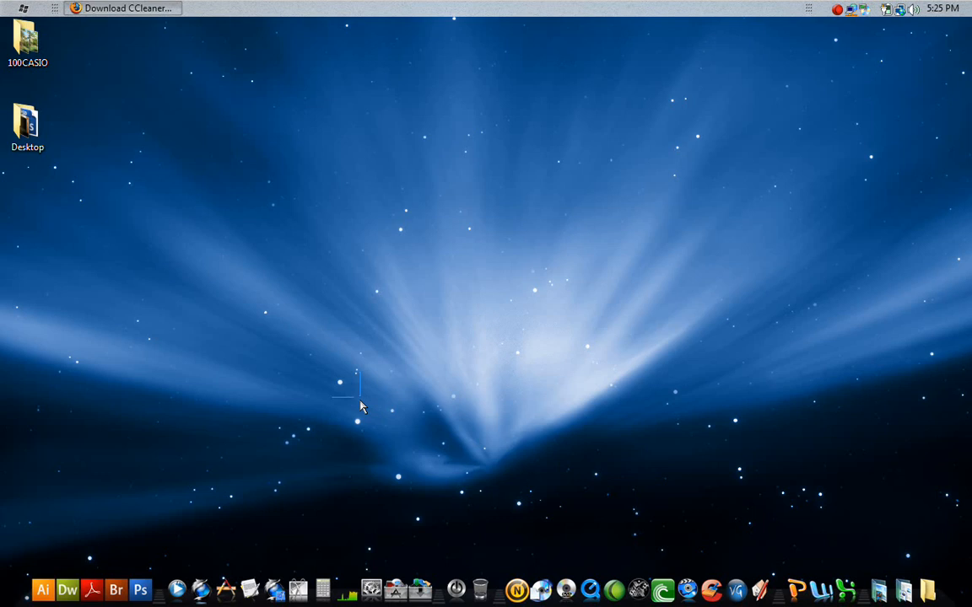
{"action": "mouse_move", "coordinate": [369, 422]}
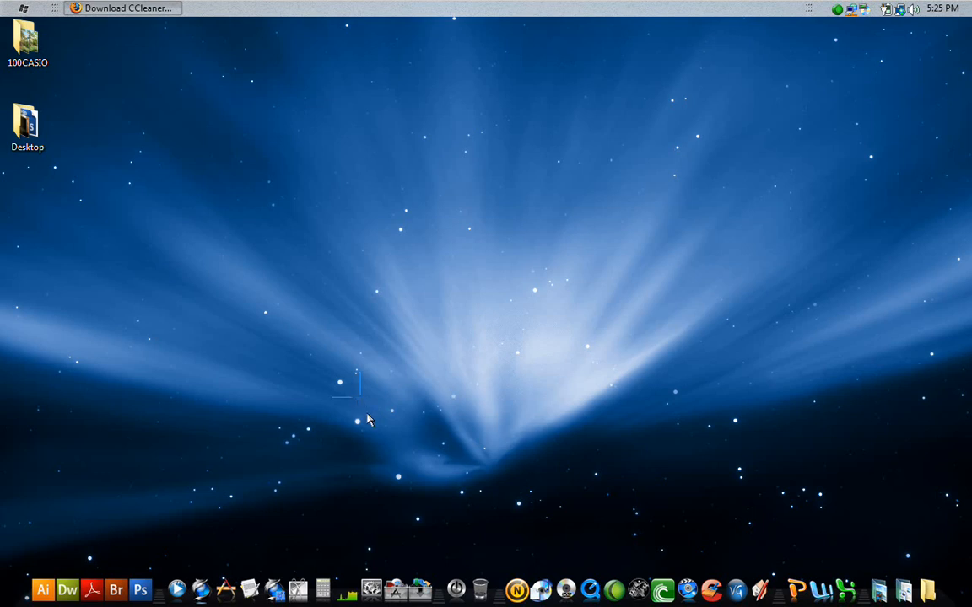
{"action": "mouse_move", "coordinate": [257, 202]}
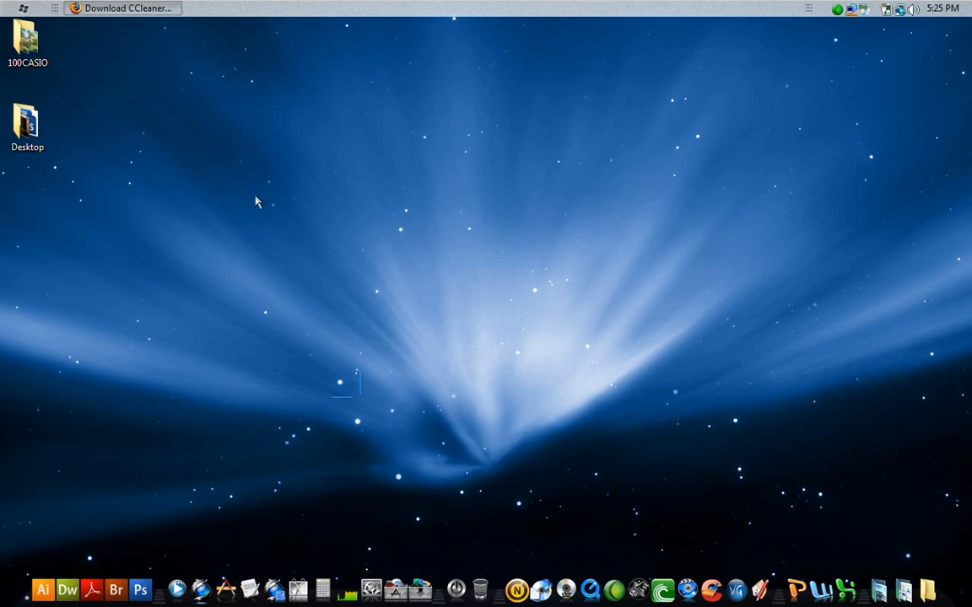
- Restore Firefox, go to ccleaner.com and open the CCleaner download page
{"action": "left_click", "coordinate": [126, 11]}
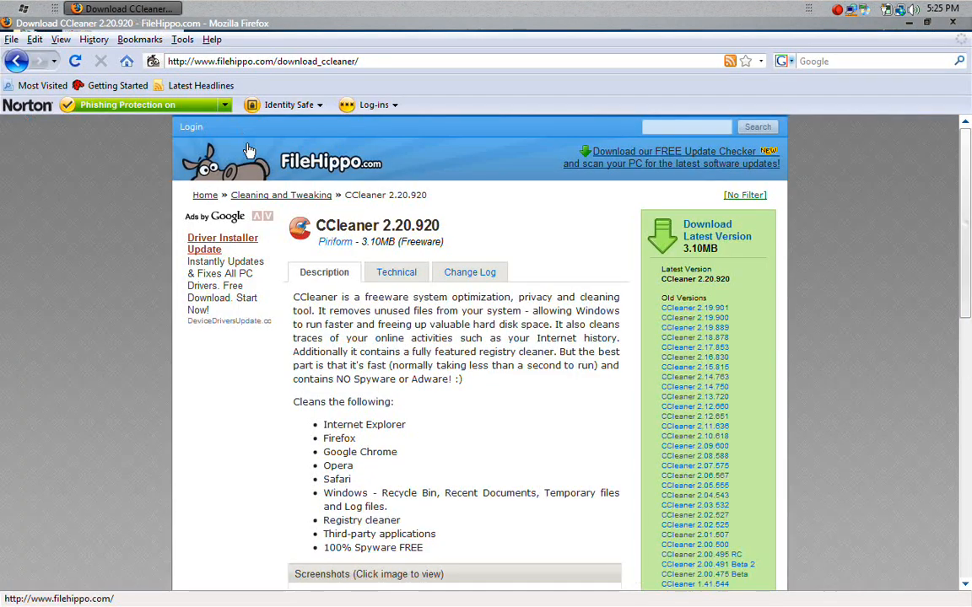
{"action": "left_click", "coordinate": [279, 61]}
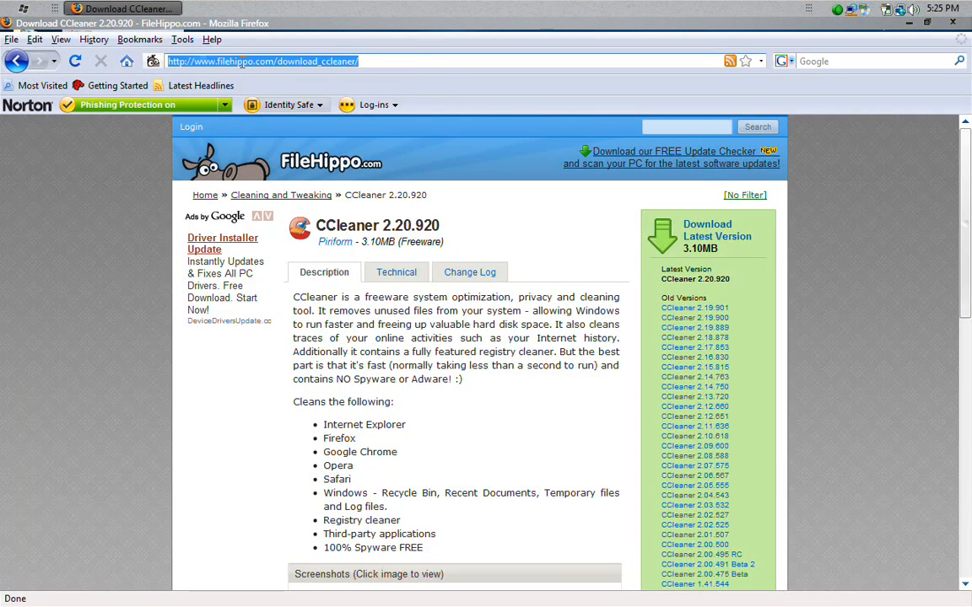
{"action": "type", "text": "ccleaner.com/"}
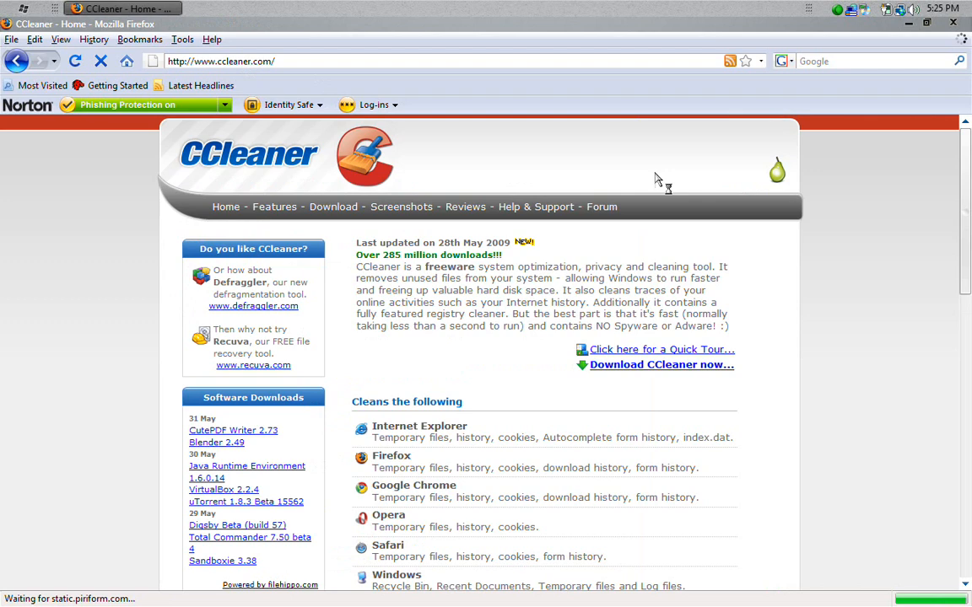
{"action": "scroll", "scroll_direction": "down", "scroll_amount": 3}
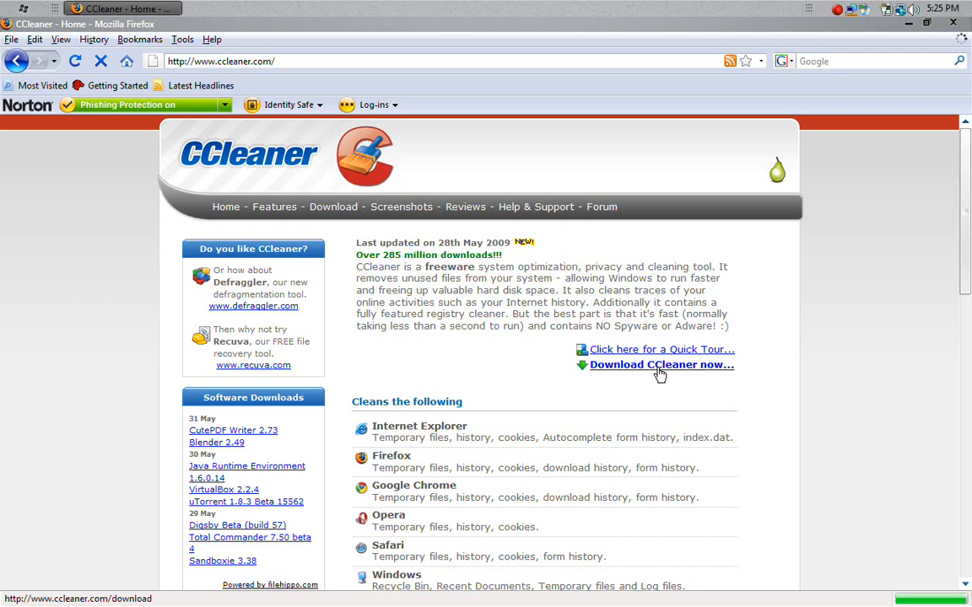
{"action": "left_click", "coordinate": [661, 364]}
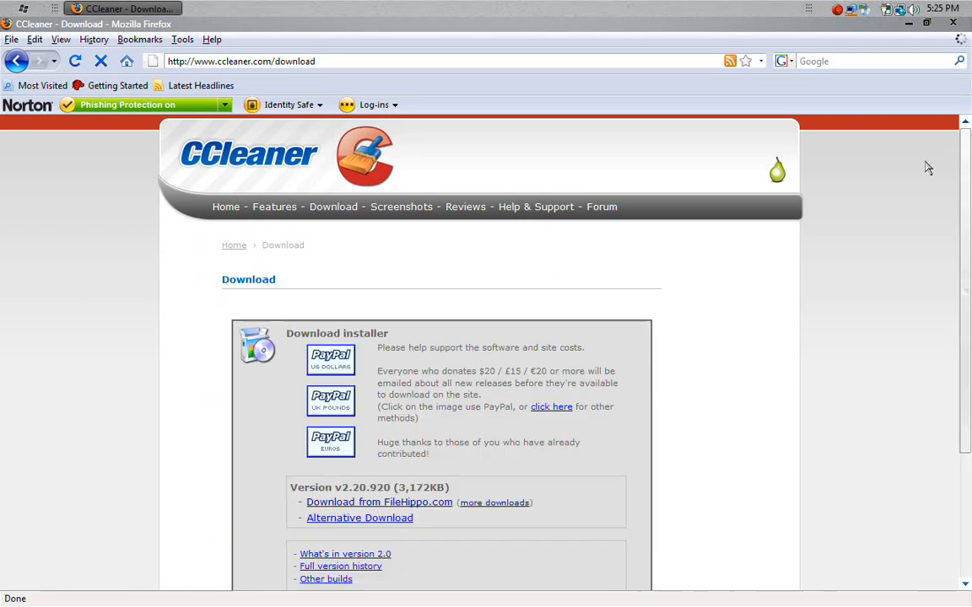
- Follow the FileHippo link and download the latest CCleaner version, 2.20.920
{"action": "scroll", "scroll_direction": "down", "scroll_amount": 3}
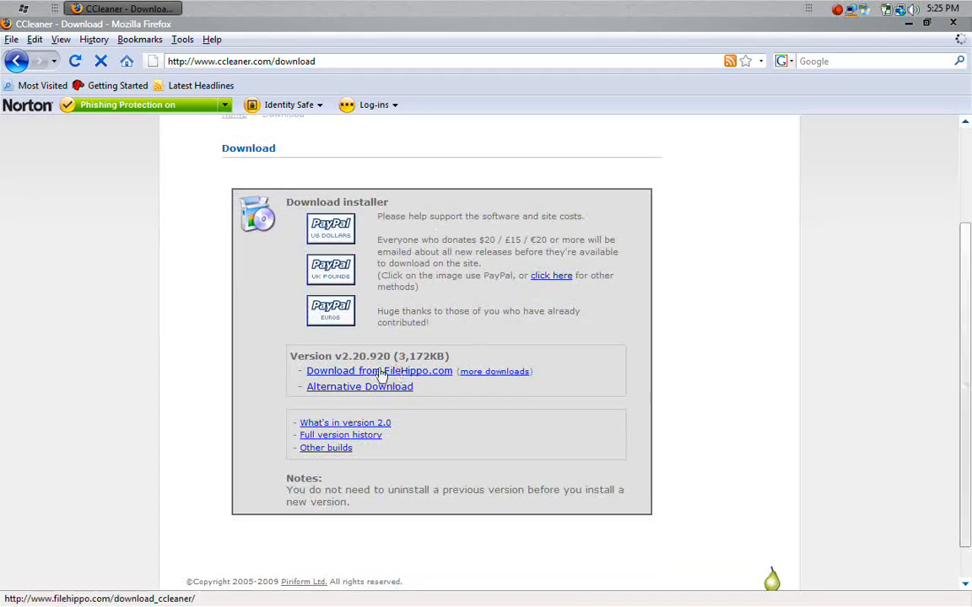
{"action": "left_click", "coordinate": [379, 371]}
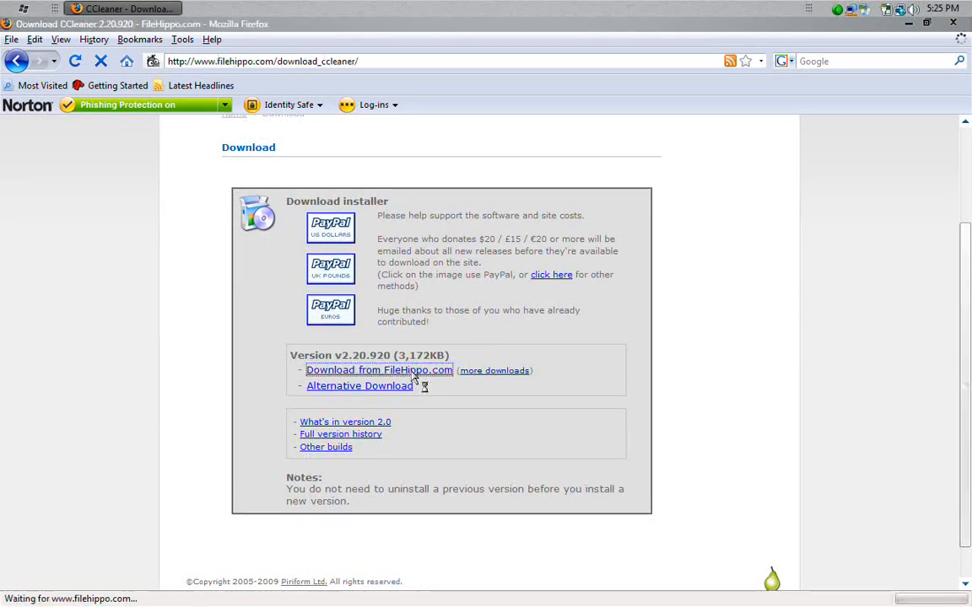
{"action": "left_click", "coordinate": [378, 371]}
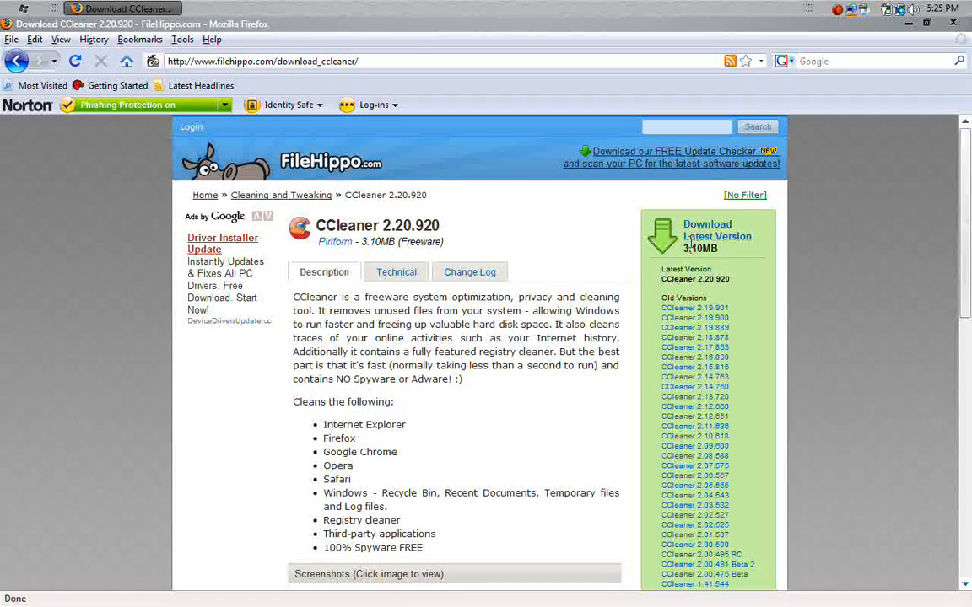
{"action": "left_click", "coordinate": [717, 237]}
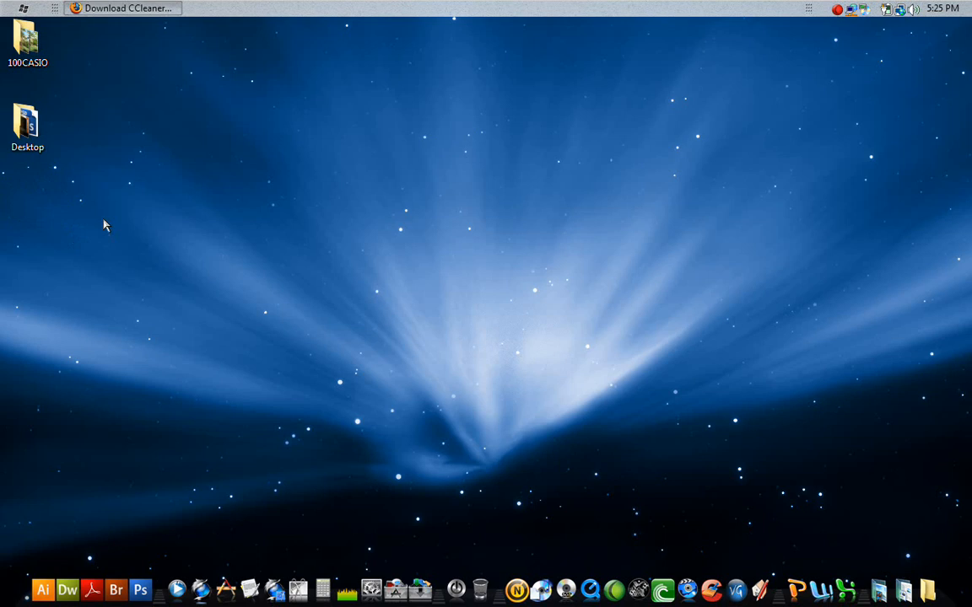
{"action": "mouse_move", "coordinate": [286, 228]}
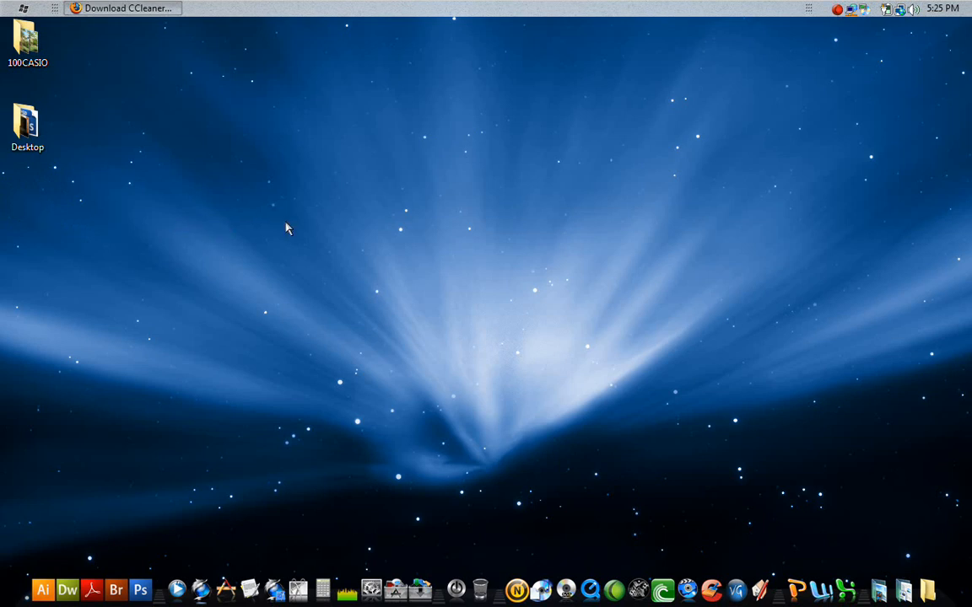
{"action": "mouse_move", "coordinate": [195, 213]}
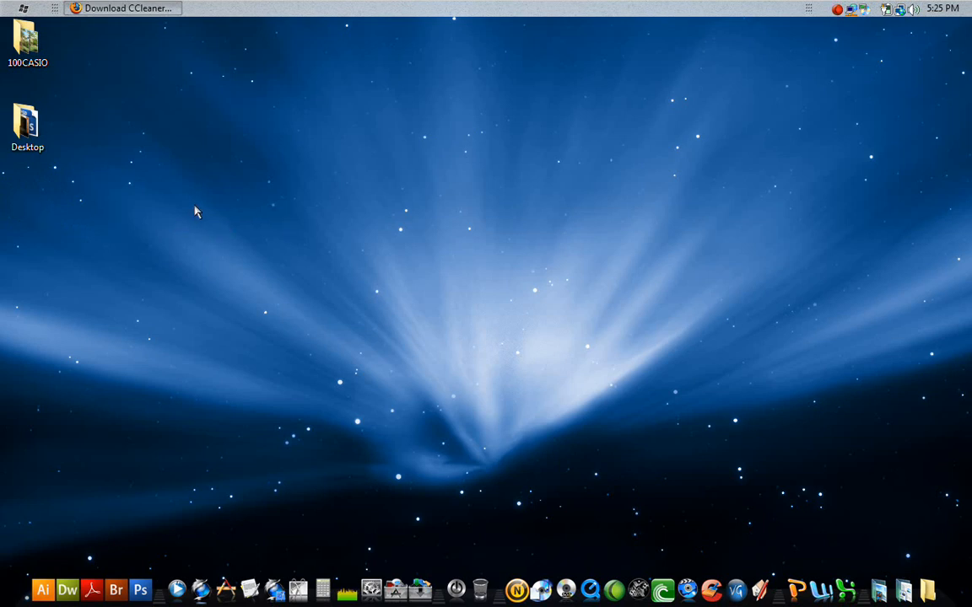
{"action": "mouse_move", "coordinate": [85, 183]}
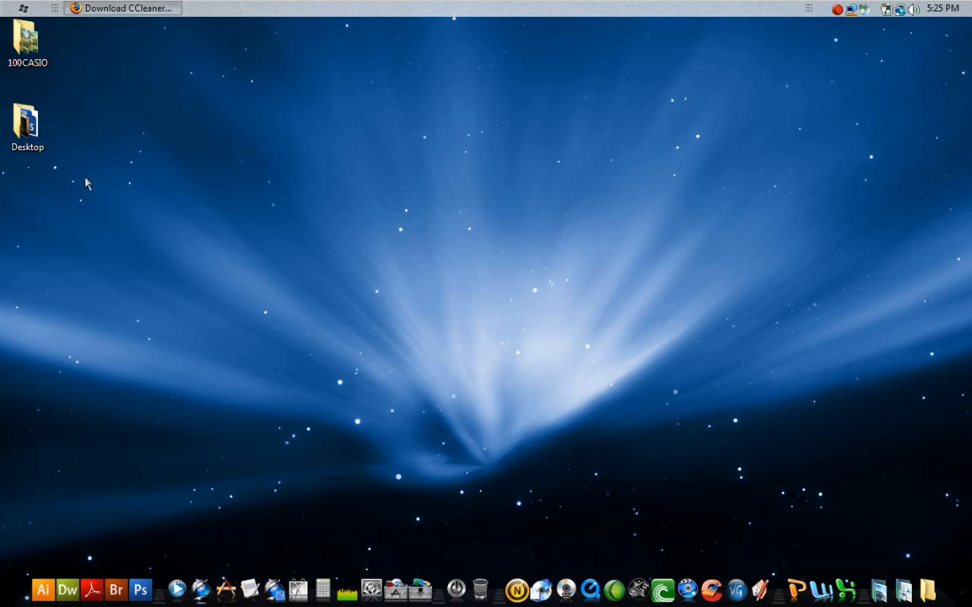
{"action": "mouse_move", "coordinate": [29, 207]}
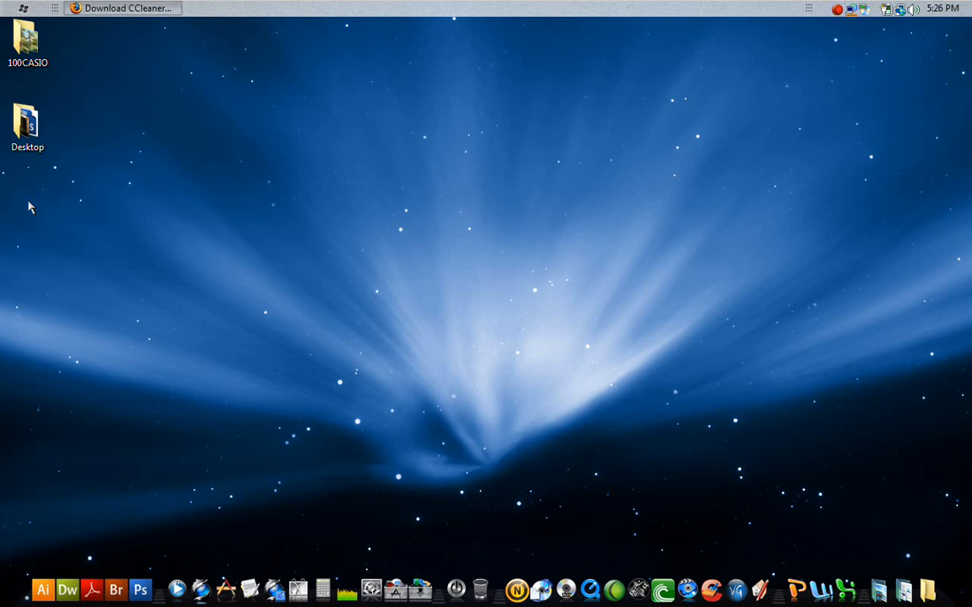
{"action": "mouse_move", "coordinate": [732, 571]}
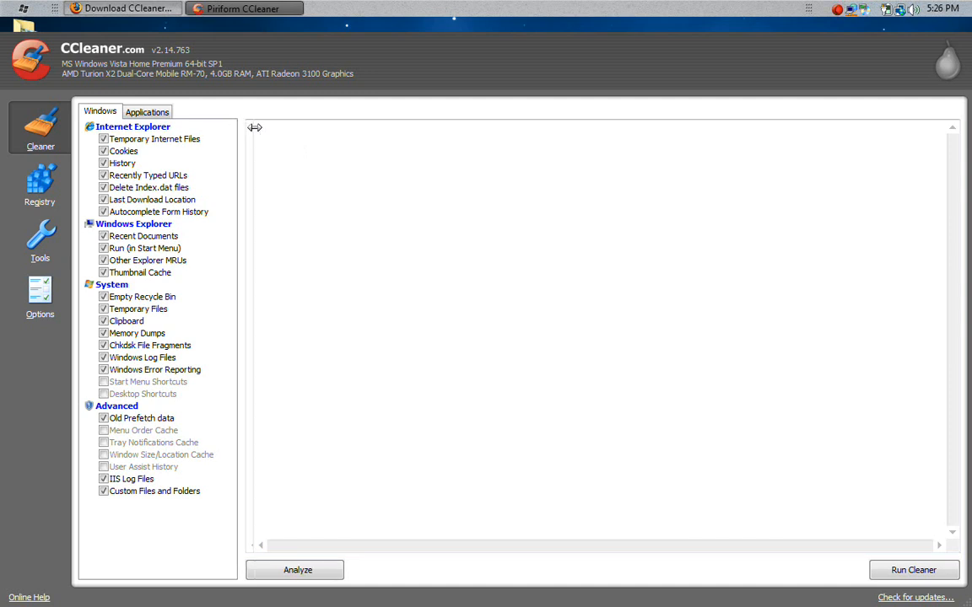
{"action": "mouse_move", "coordinate": [243, 157]}
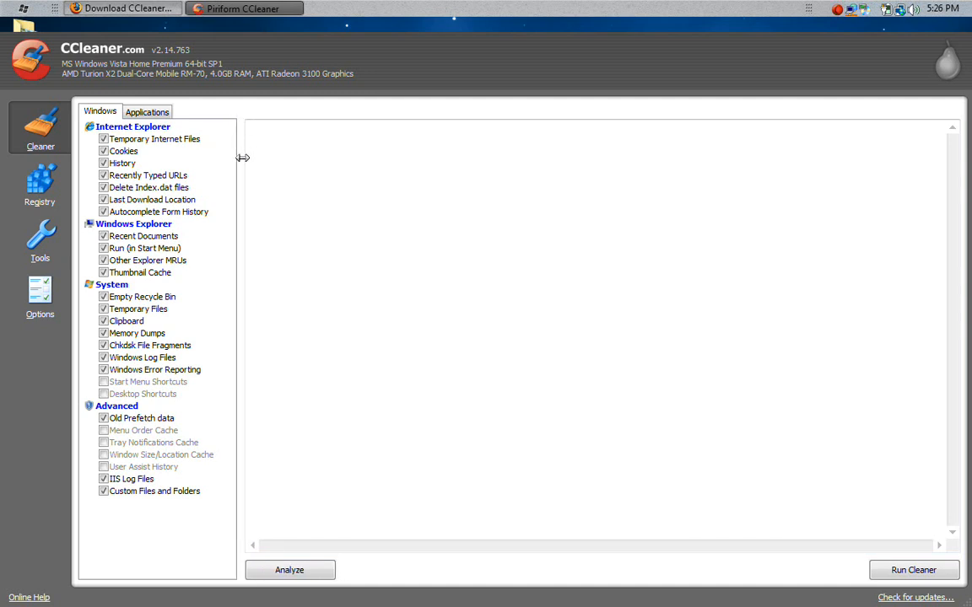
{"action": "mouse_move", "coordinate": [239, 164]}
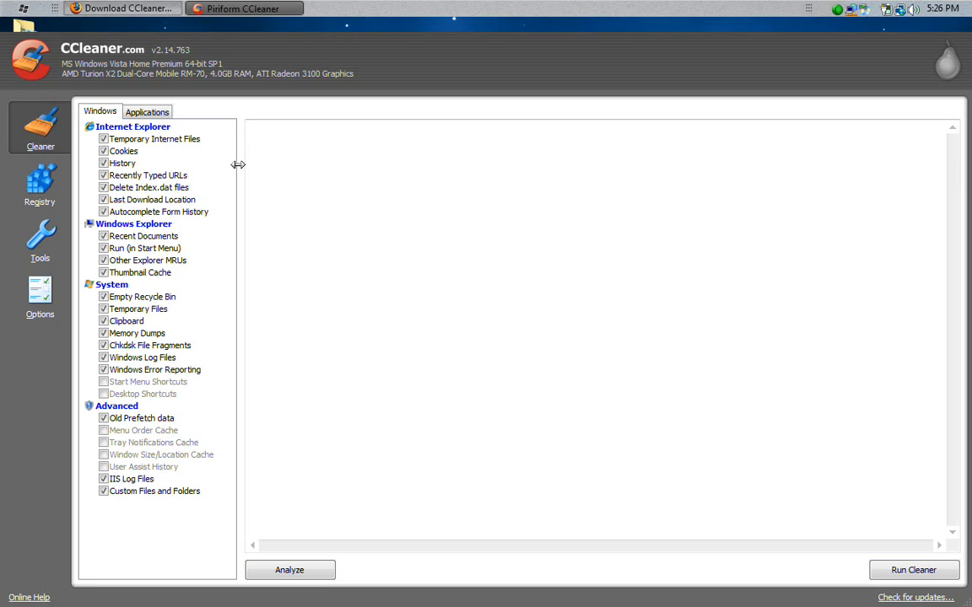
{"action": "mouse_move", "coordinate": [101, 112]}
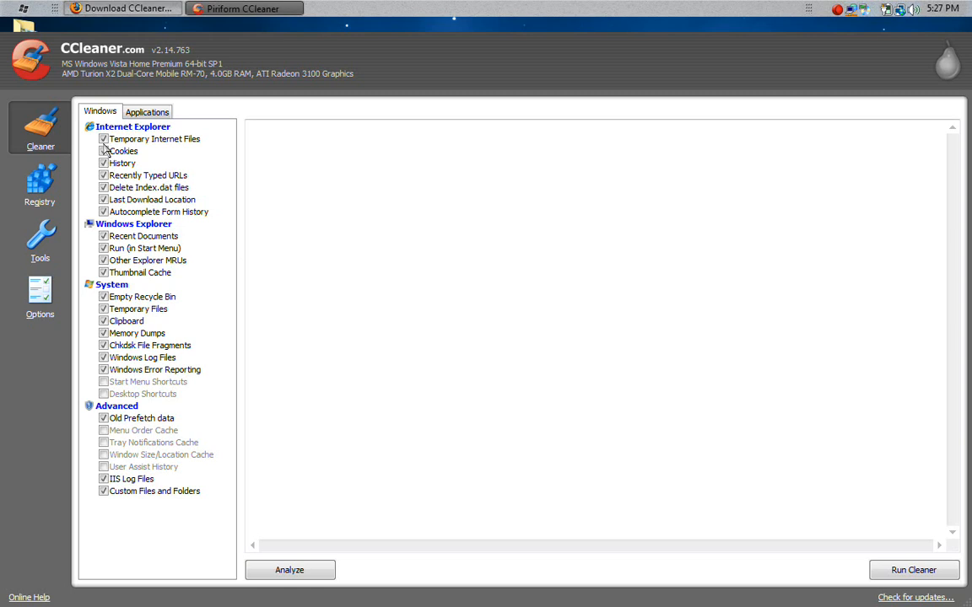
{"action": "mouse_move", "coordinate": [162, 149]}
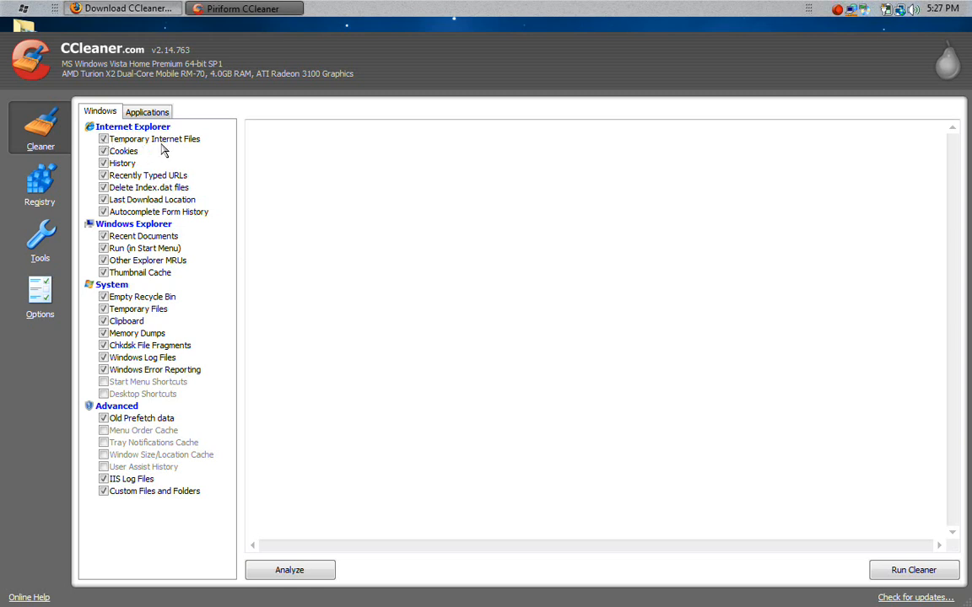
{"action": "mouse_move", "coordinate": [141, 182]}
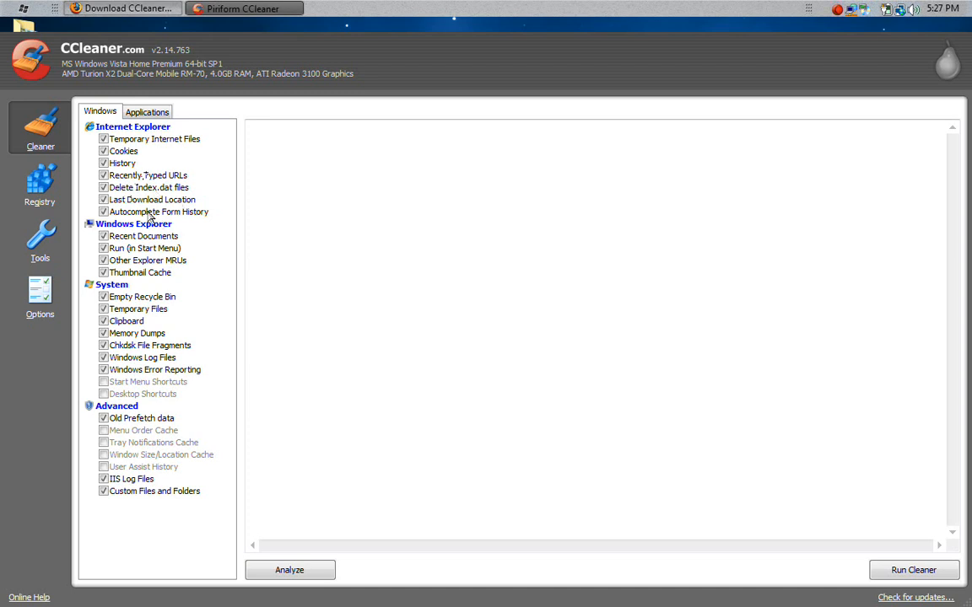
{"action": "mouse_move", "coordinate": [141, 290]}
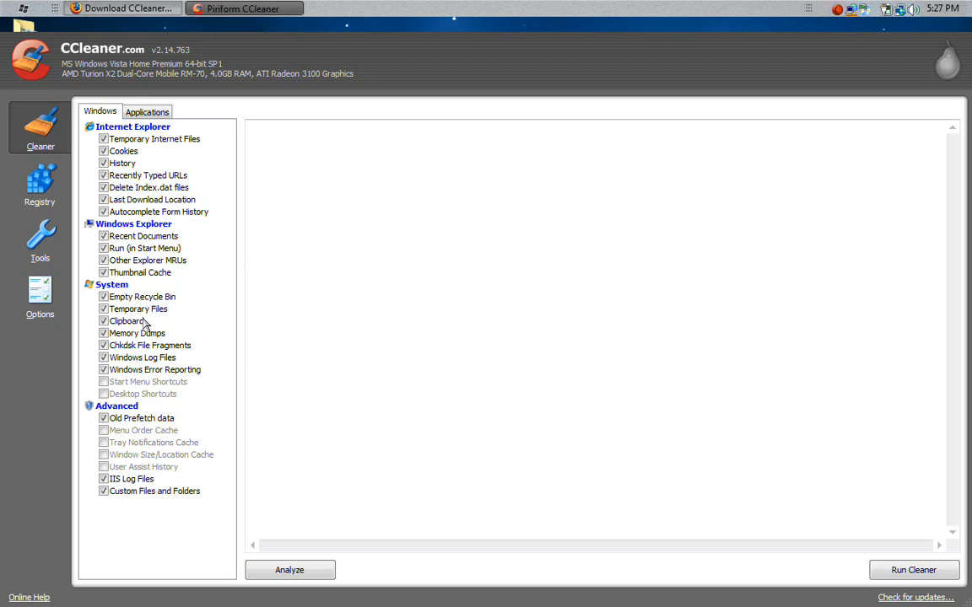
{"action": "mouse_move", "coordinate": [186, 315]}
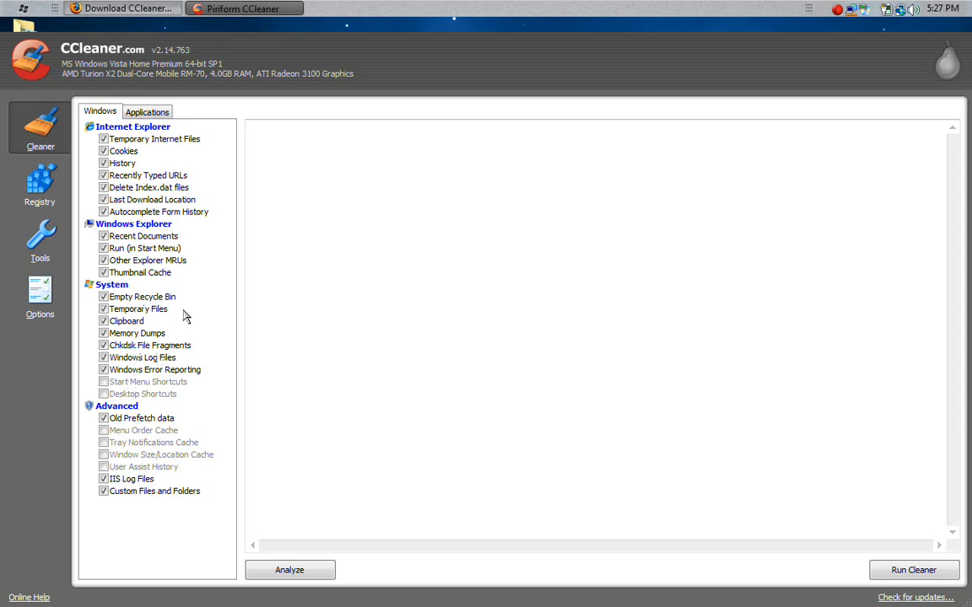
{"action": "mouse_move", "coordinate": [311, 396]}
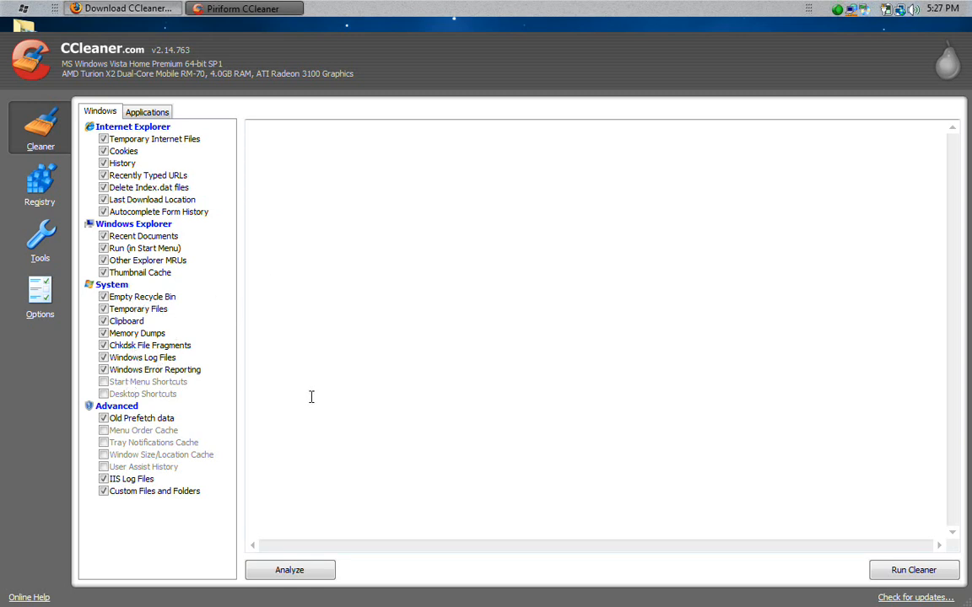
{"action": "mouse_move", "coordinate": [156, 275]}
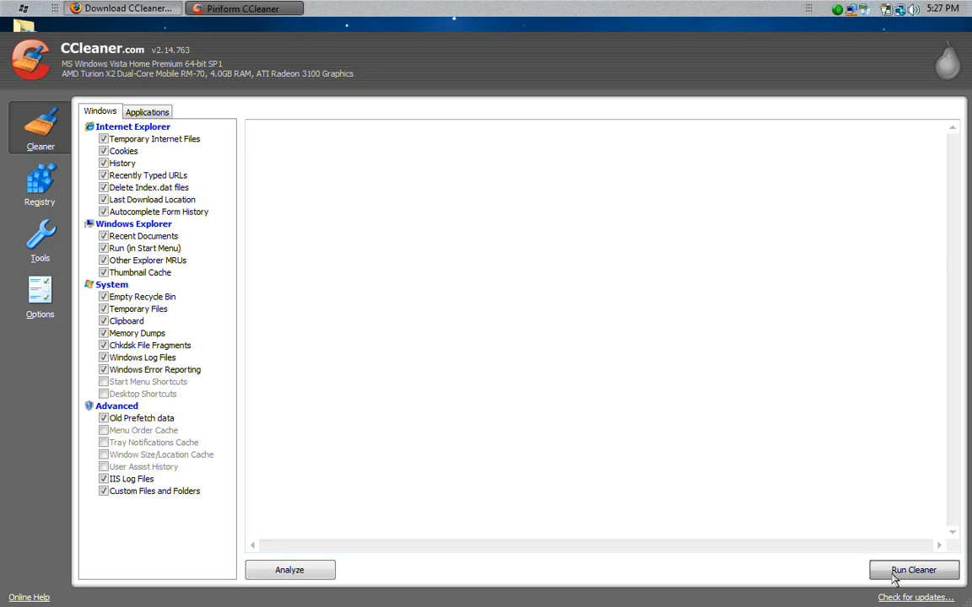
- Run the cleaner and confirm the warning so Firefox's cache gets cleaned
{"action": "left_click", "coordinate": [913, 570]}
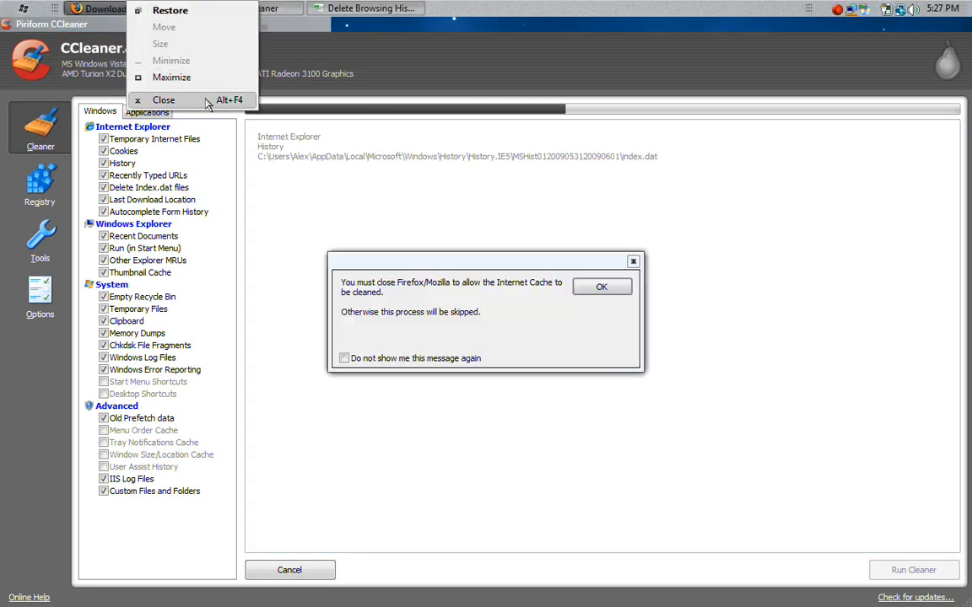
{"action": "mouse_move", "coordinate": [171, 78]}
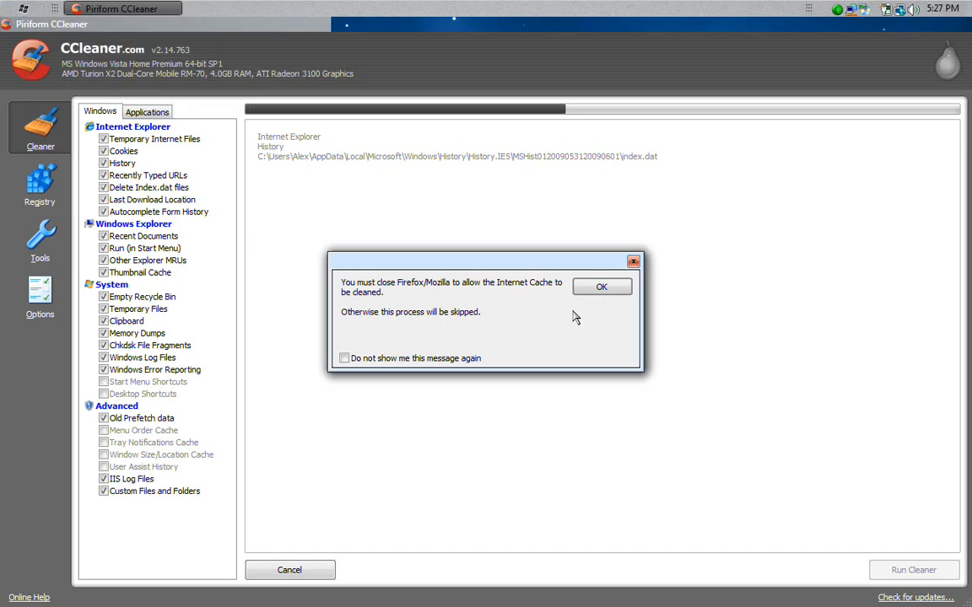
{"action": "left_click", "coordinate": [601, 286]}
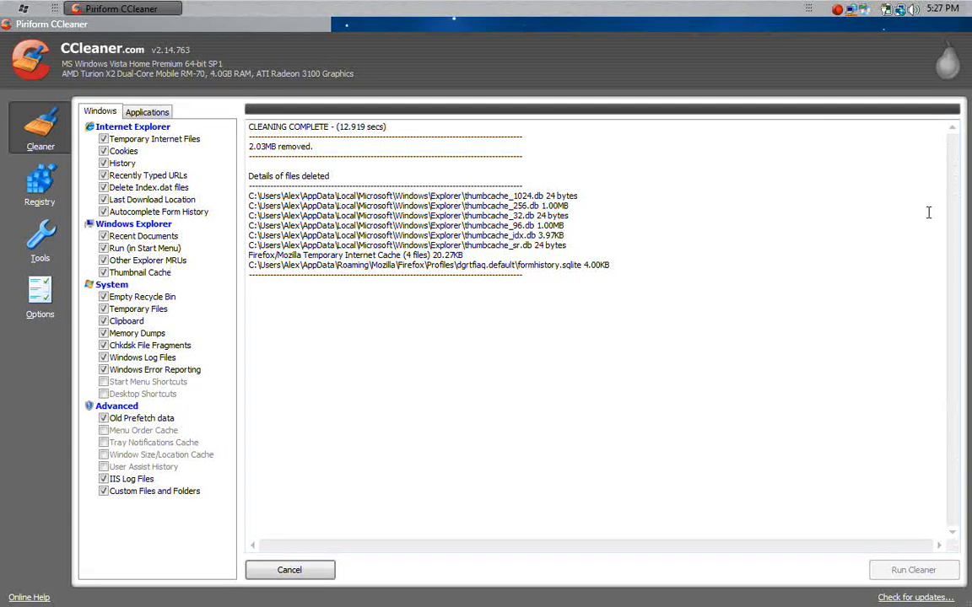
{"action": "mouse_move", "coordinate": [701, 259]}
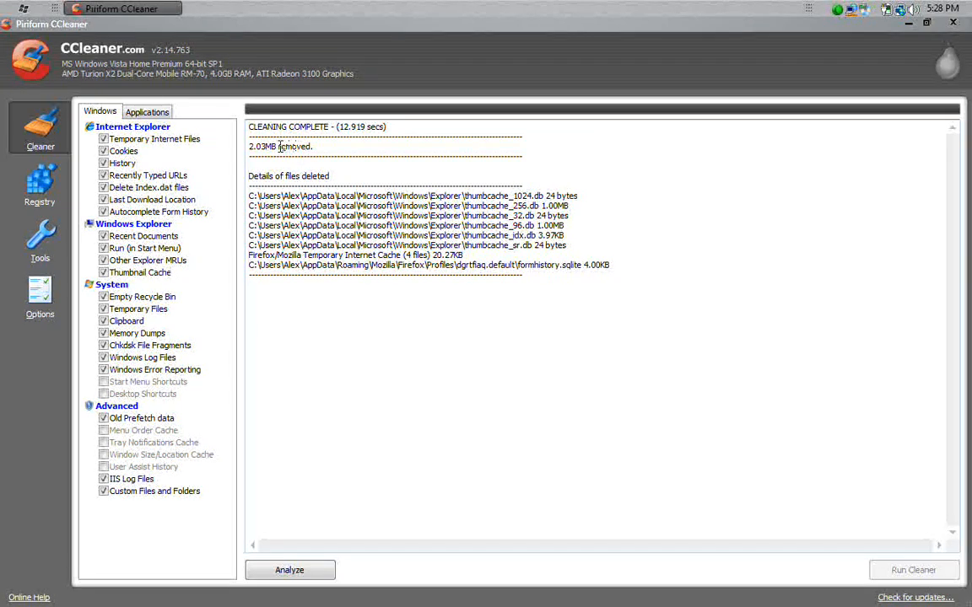
{"action": "mouse_move", "coordinate": [289, 146]}
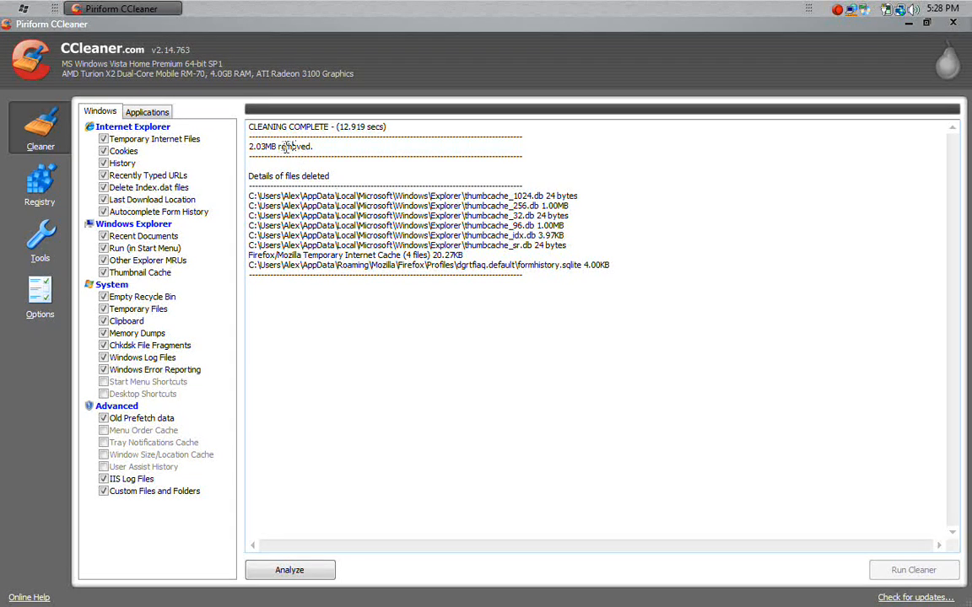